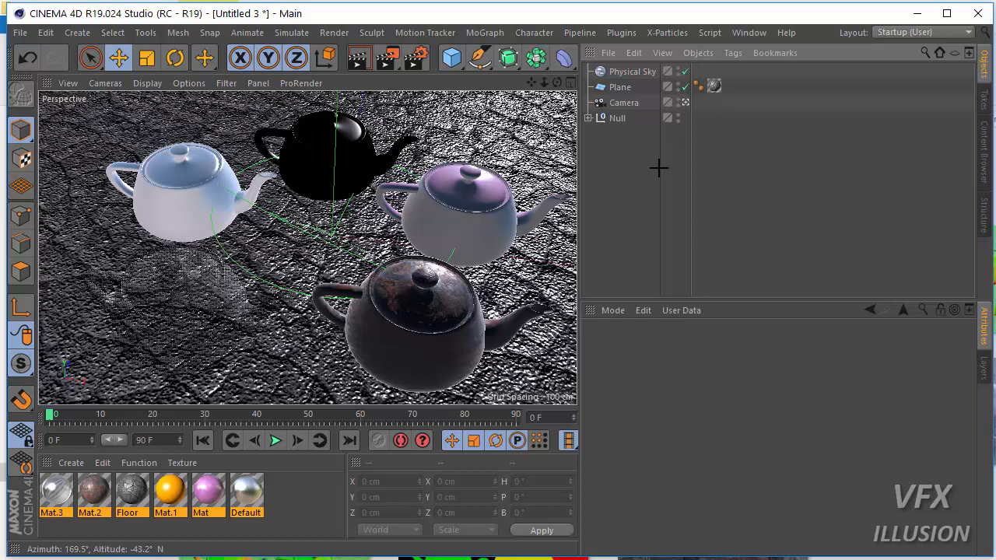
{"action": "mouse_move", "coordinate": [658, 168]}
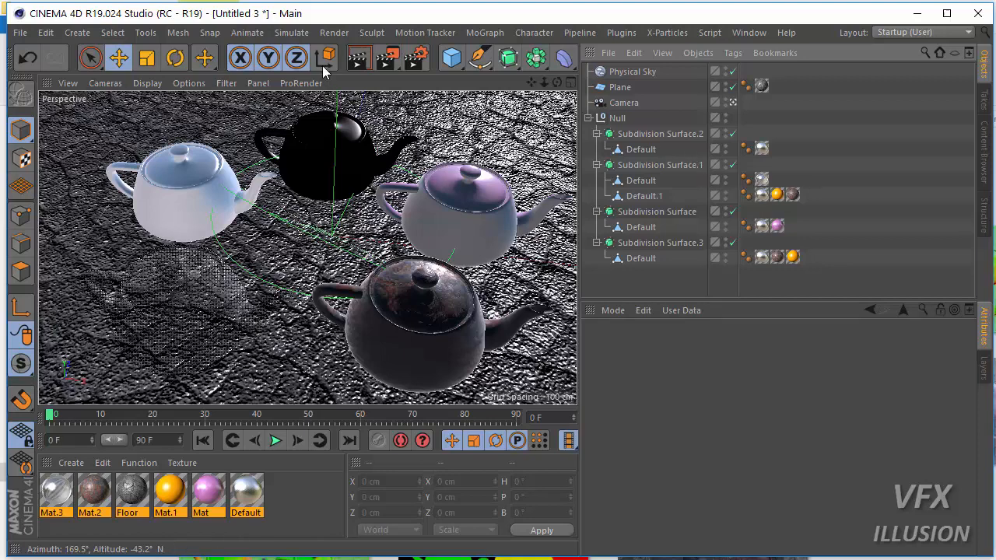
{"action": "mouse_move", "coordinate": [417, 57]}
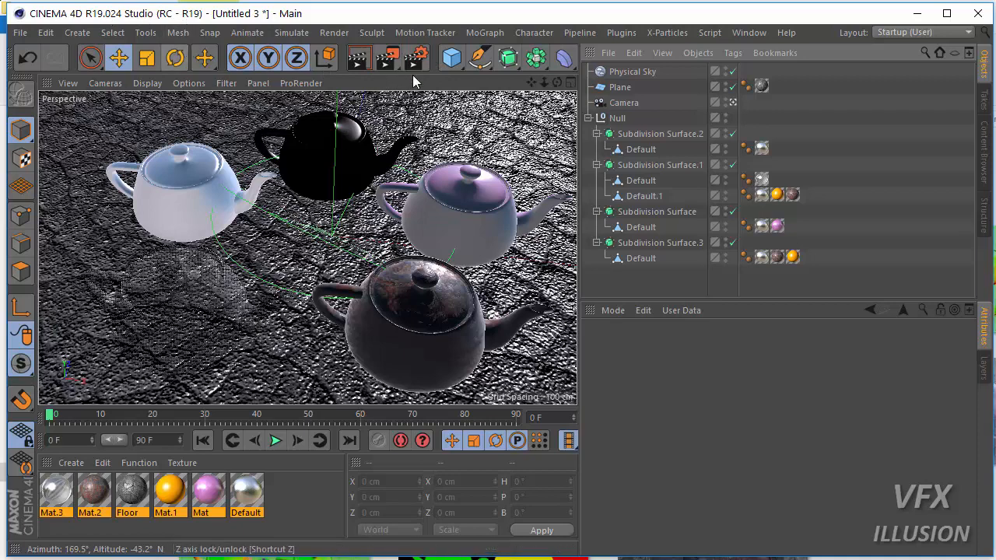
{"action": "mouse_move", "coordinate": [417, 57]}
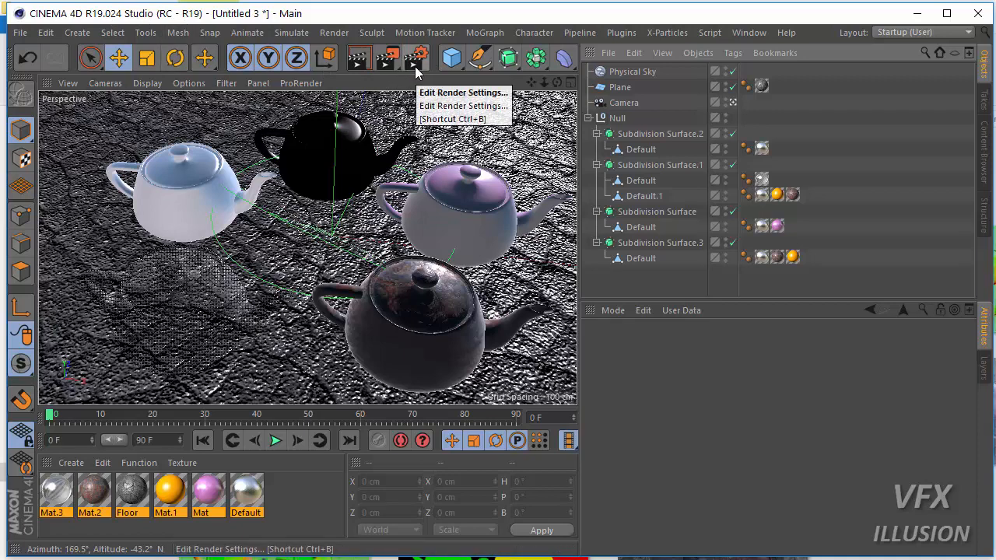
- In Render Settings, enable Multi-Pass and add a Post Effects multi-pass layer
{"action": "left_click", "coordinate": [462, 92]}
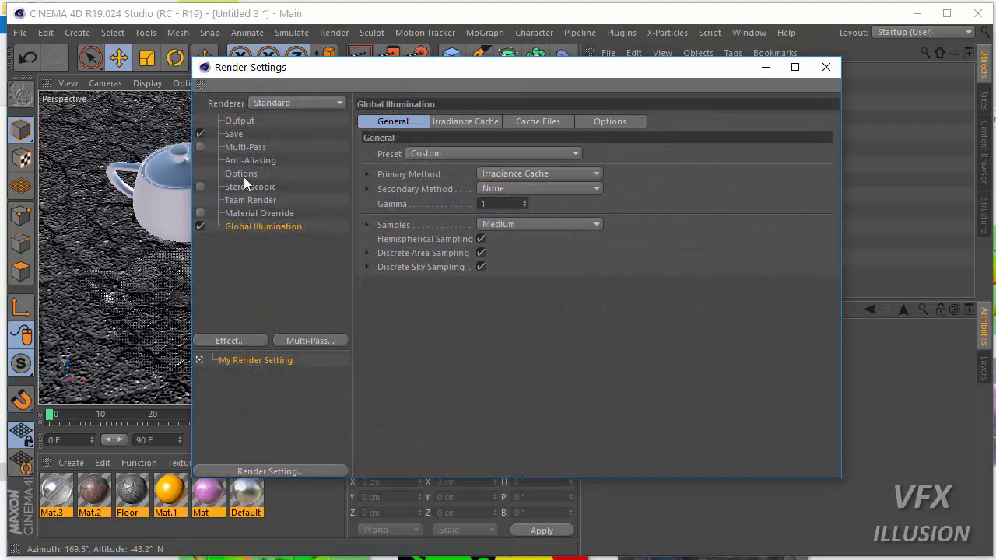
{"action": "left_click", "coordinate": [246, 146]}
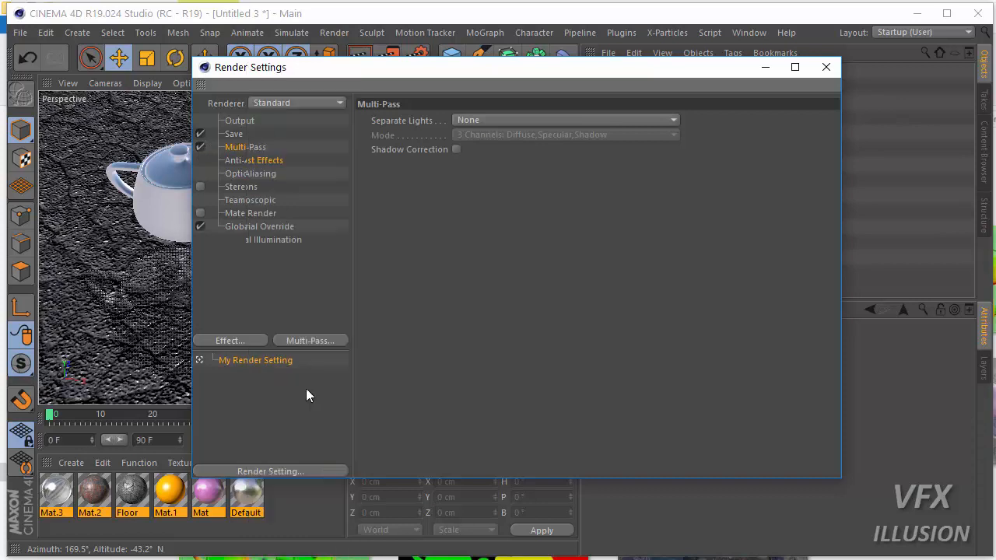
{"action": "left_click", "coordinate": [219, 146]}
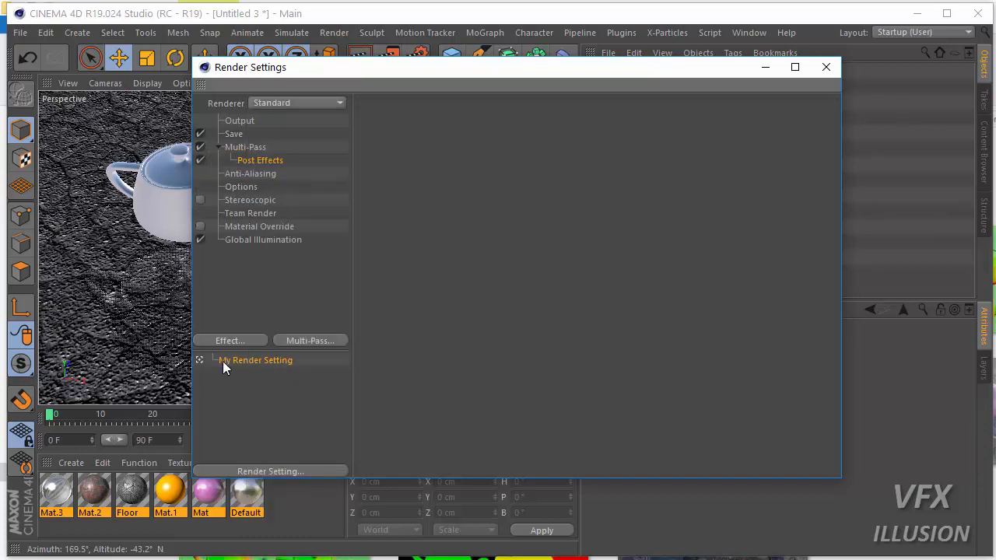
- Add Normal Pass and Position Pass render effects alongside Global Illumination
{"action": "left_click", "coordinate": [231, 341]}
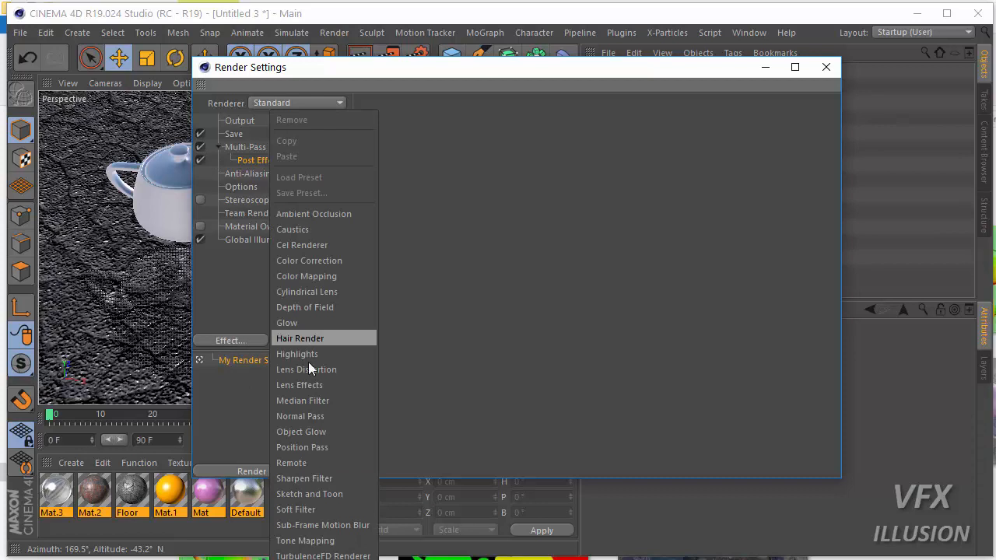
{"action": "mouse_move", "coordinate": [305, 416]}
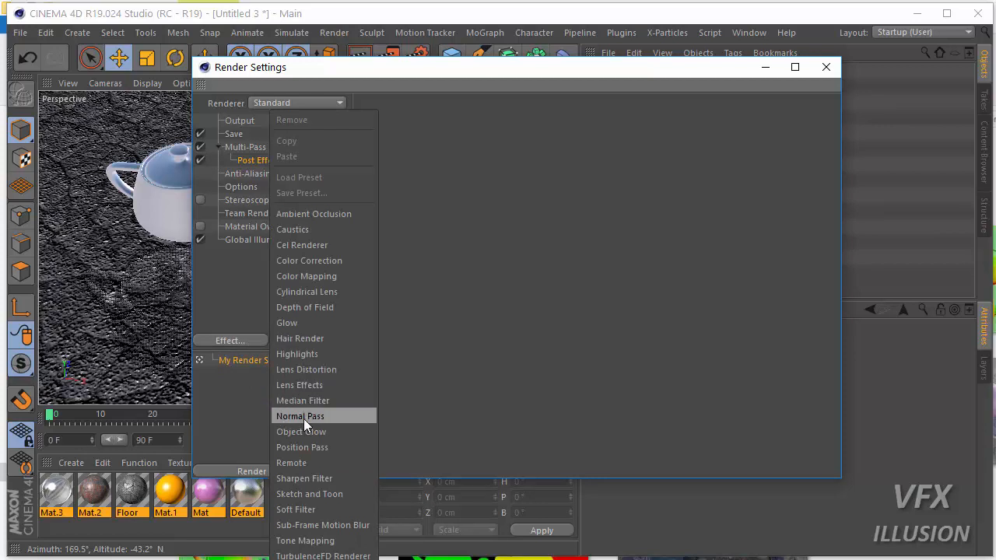
{"action": "left_click", "coordinate": [298, 416]}
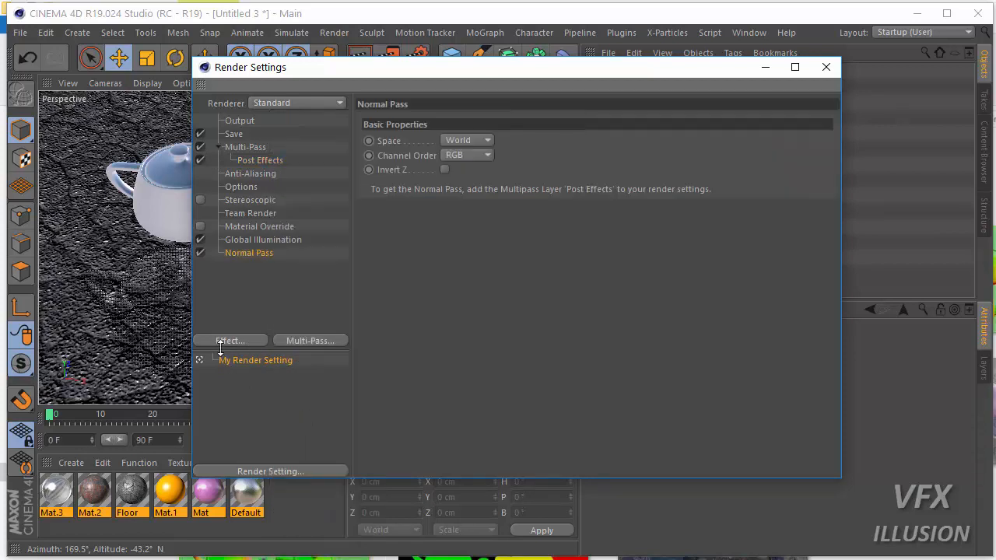
{"action": "left_click", "coordinate": [231, 340]}
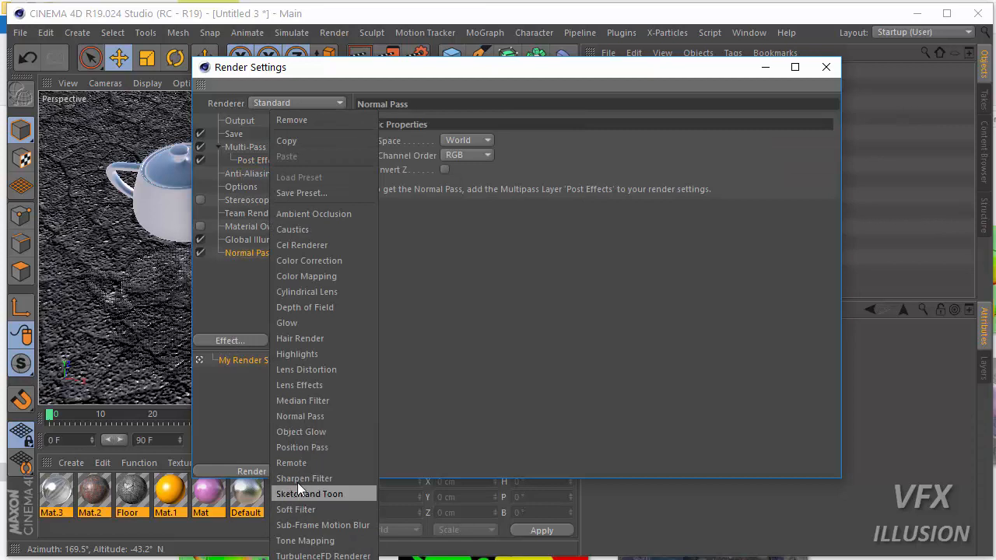
{"action": "mouse_move", "coordinate": [310, 447]}
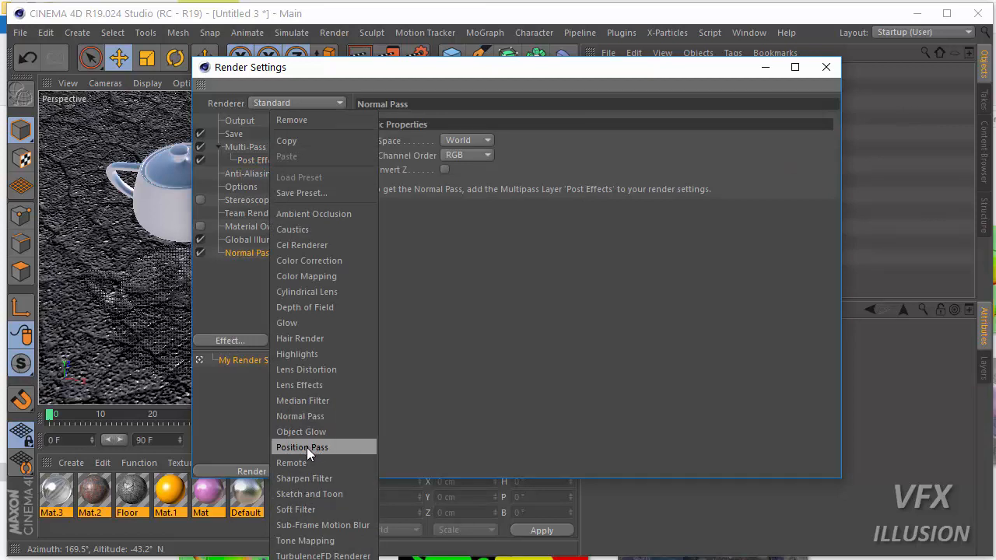
{"action": "left_click", "coordinate": [302, 447]}
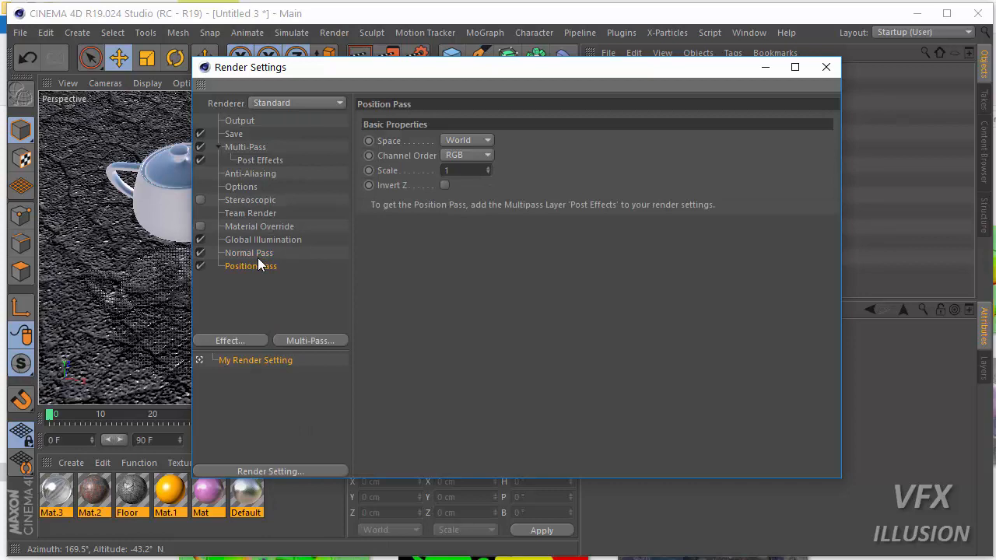
{"action": "left_click", "coordinate": [249, 252]}
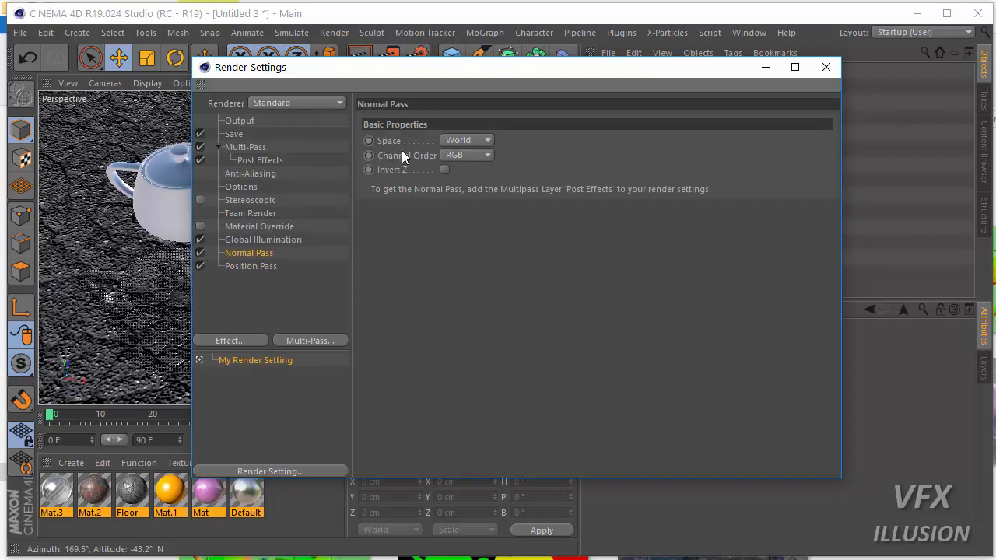
{"action": "mouse_move", "coordinate": [445, 144]}
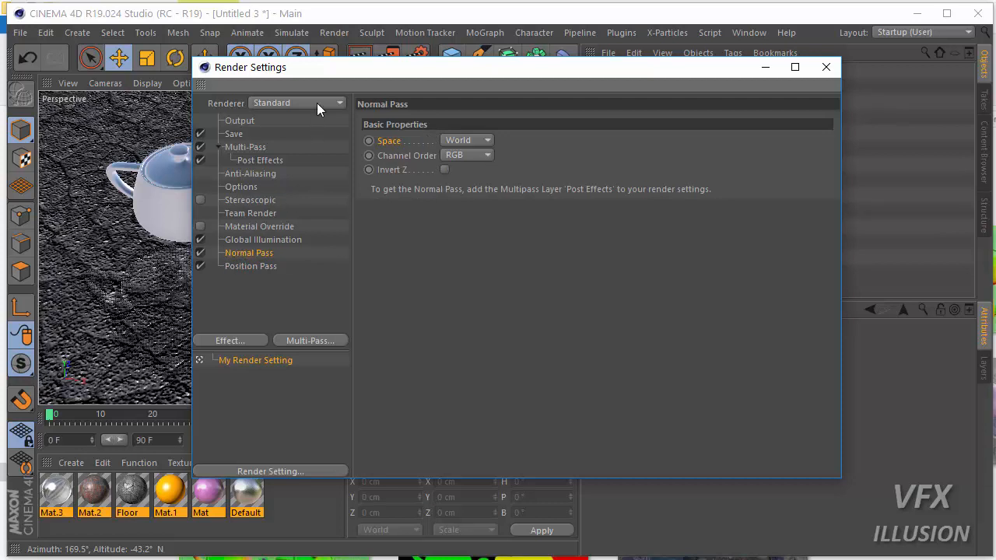
- Switch the renderer from Standard to Physical and show the Save output settings
{"action": "left_click", "coordinate": [339, 103]}
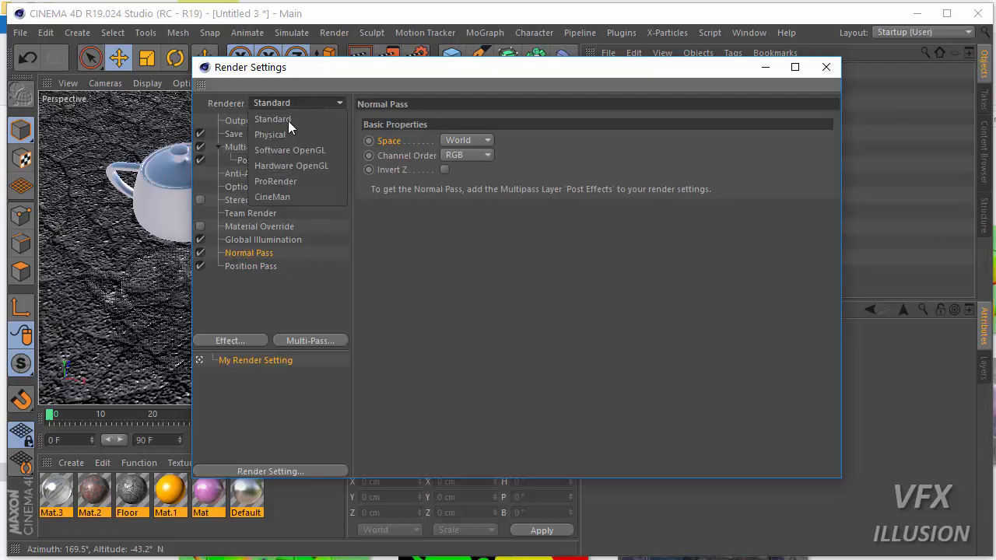
{"action": "mouse_move", "coordinate": [218, 134]}
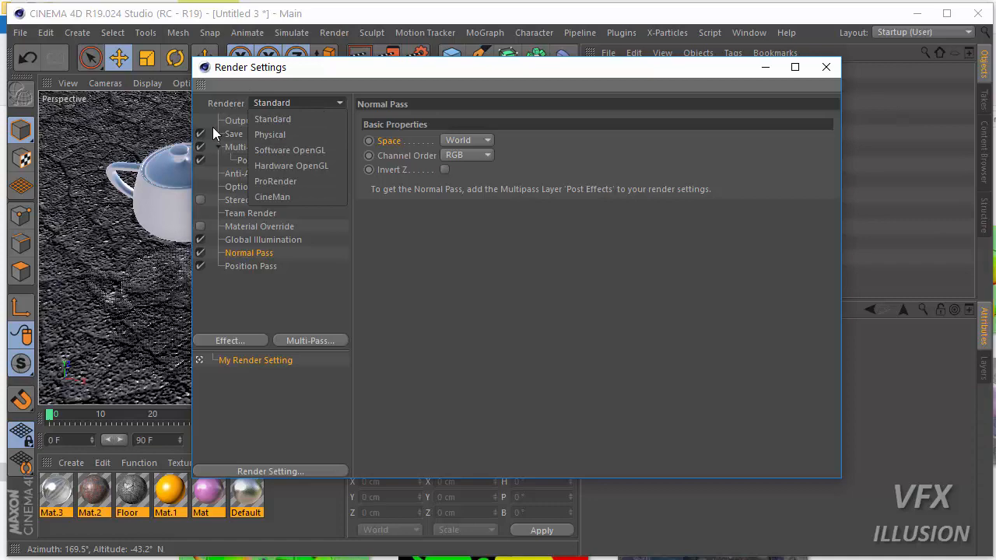
{"action": "left_click", "coordinate": [269, 134]}
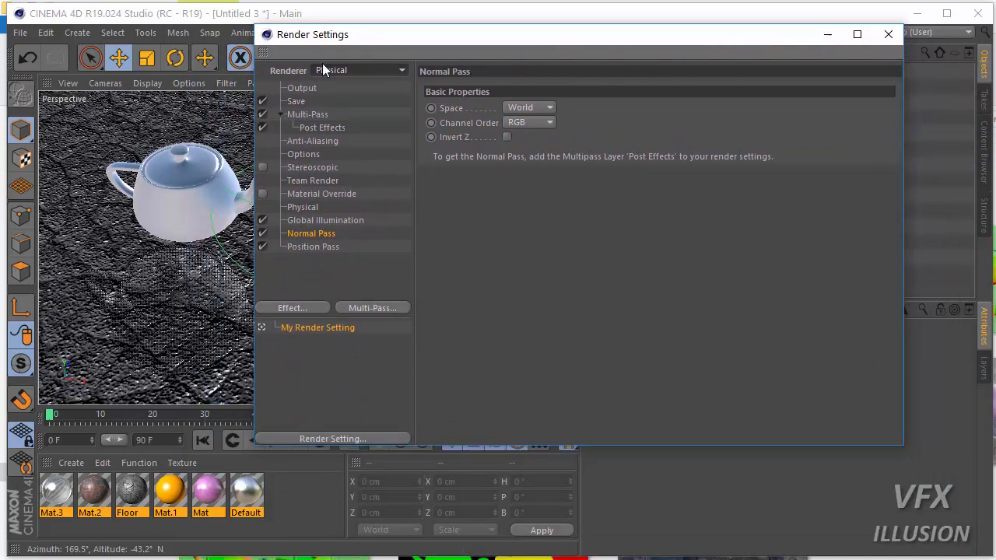
{"action": "mouse_move", "coordinate": [321, 146]}
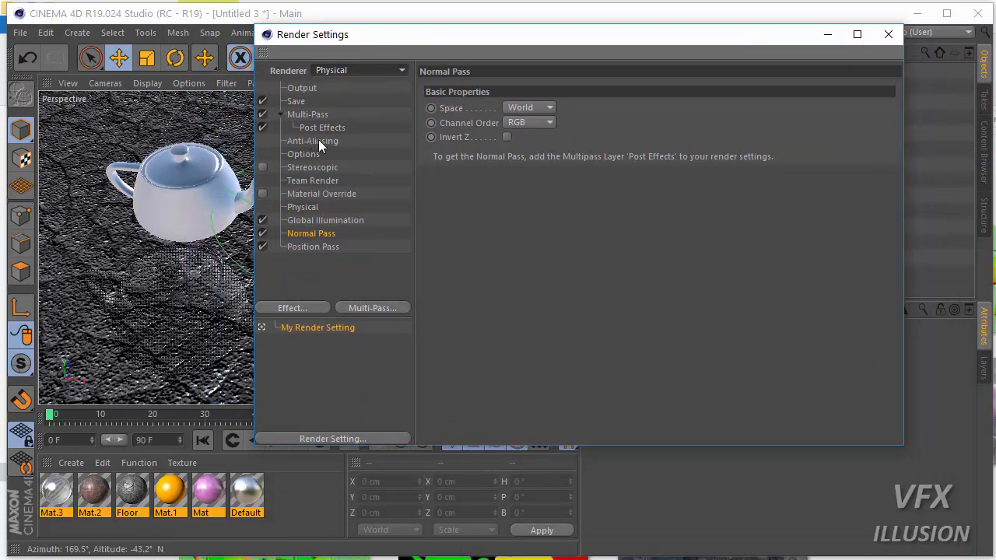
{"action": "left_click", "coordinate": [295, 101]}
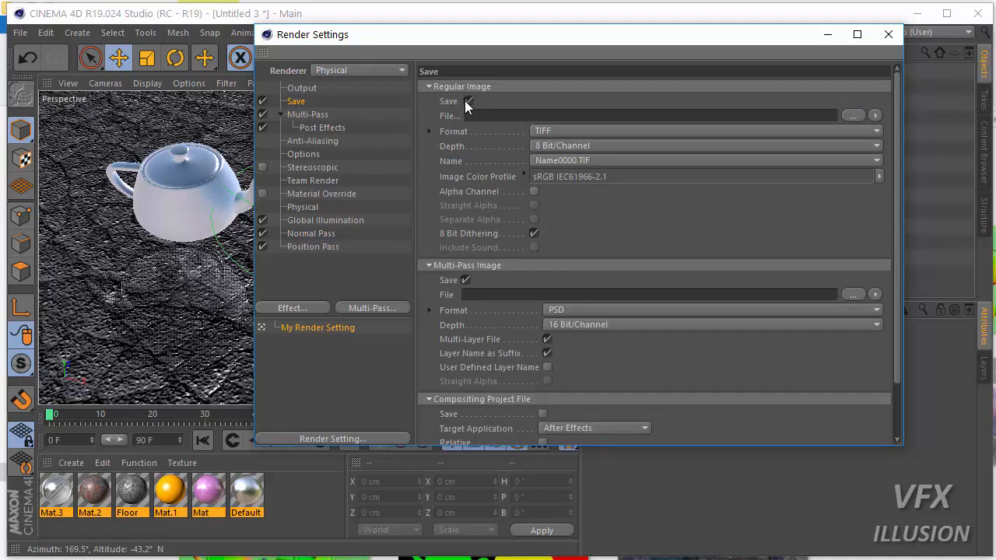
- Turn off Regular Image save and set the multi-pass file to 'render' in D:\Client\Tutorial Render\v2
{"action": "left_click", "coordinate": [467, 102]}
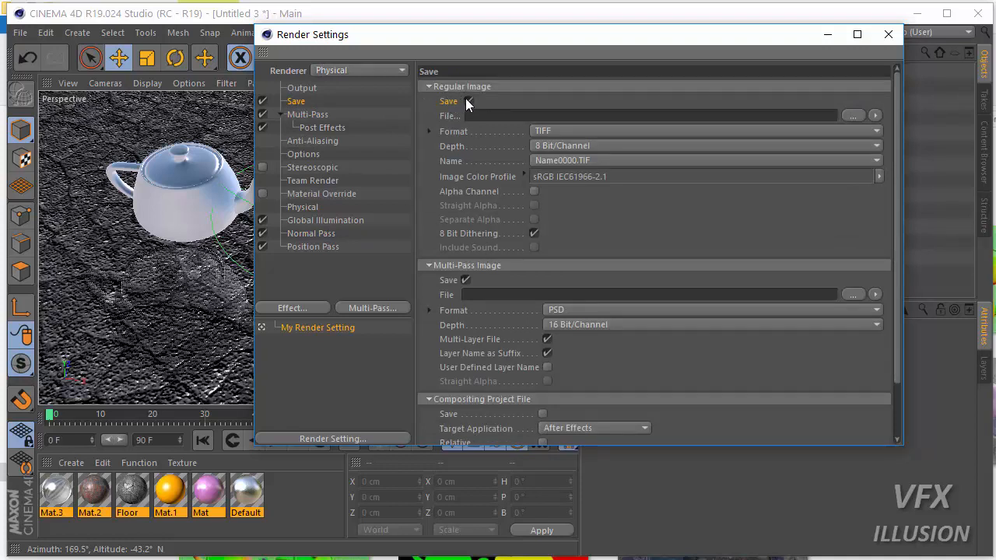
{"action": "left_click", "coordinate": [467, 101]}
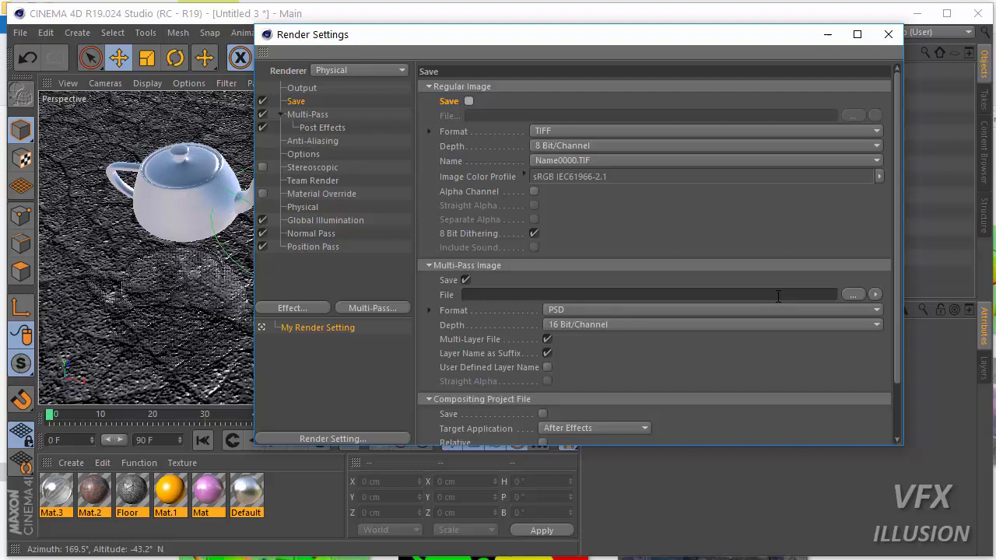
{"action": "left_click", "coordinate": [853, 294]}
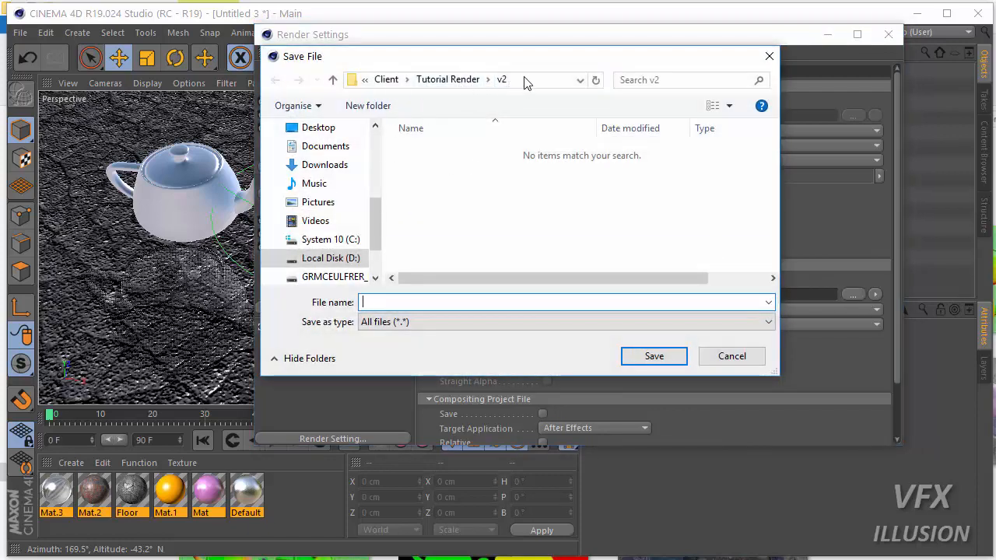
{"action": "left_click", "coordinate": [529, 80]}
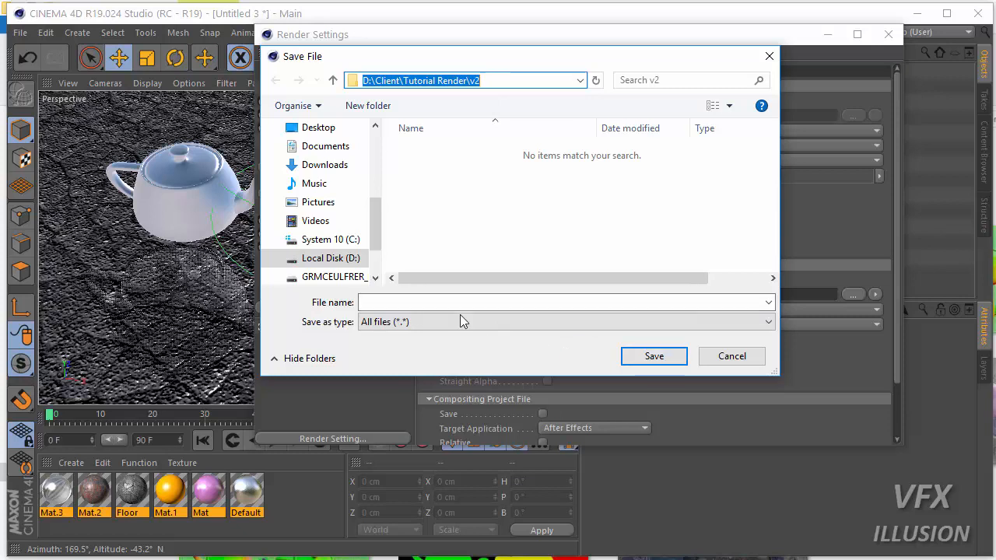
{"action": "type", "text": "reb"}
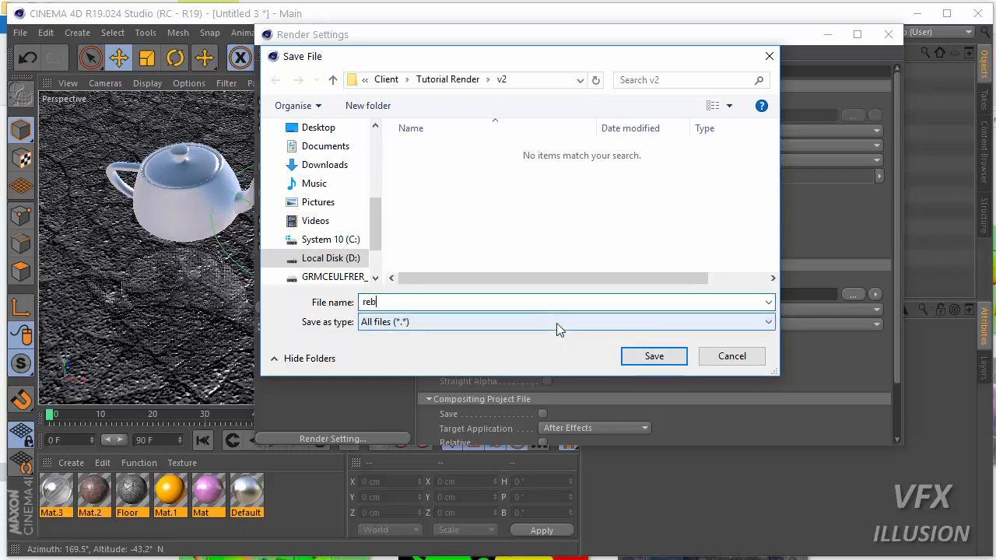
{"action": "type", "text": "ender"}
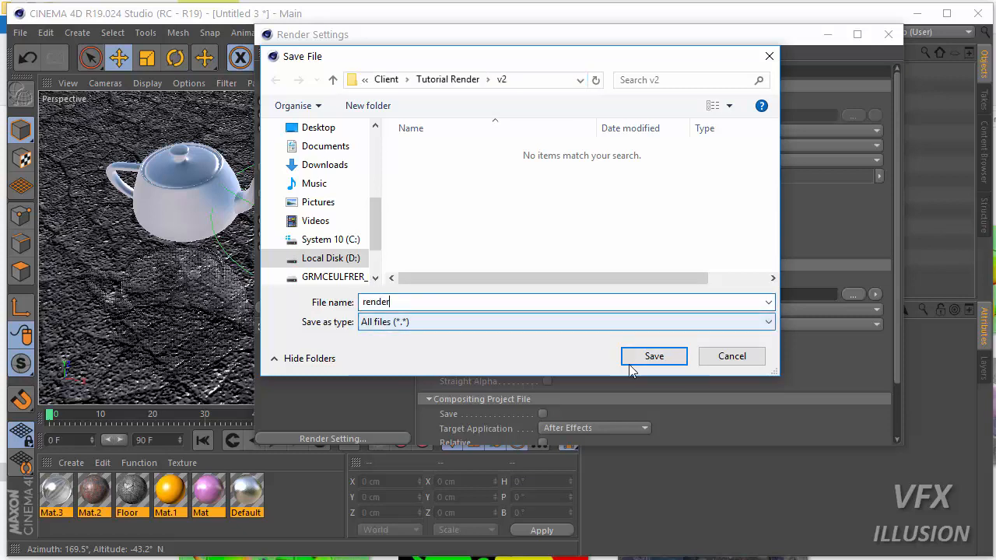
{"action": "left_click", "coordinate": [653, 355]}
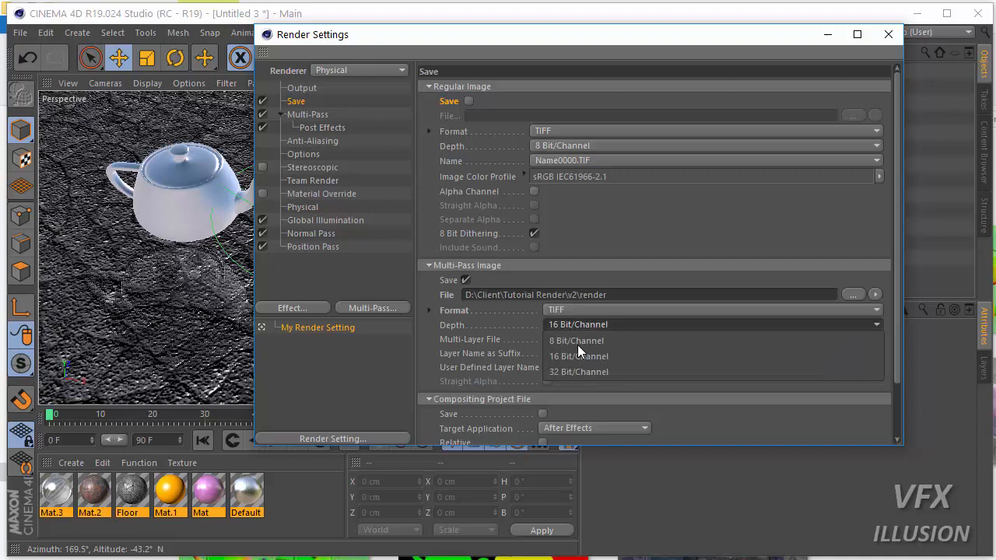
- Save multi-pass as 32-bit TIFF in separate files, not a multi-layer file, and start the render
{"action": "left_click", "coordinate": [579, 372]}
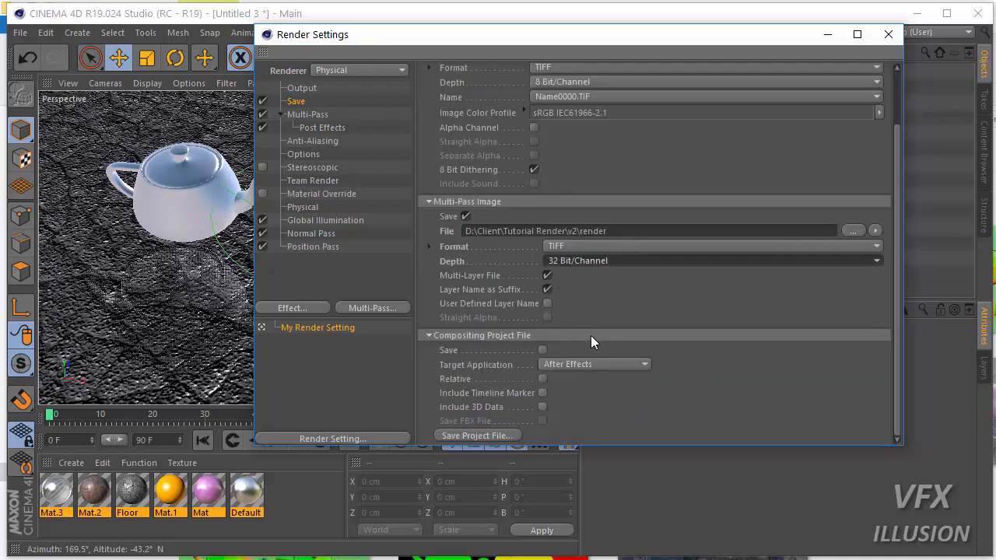
{"action": "left_click", "coordinate": [296, 102]}
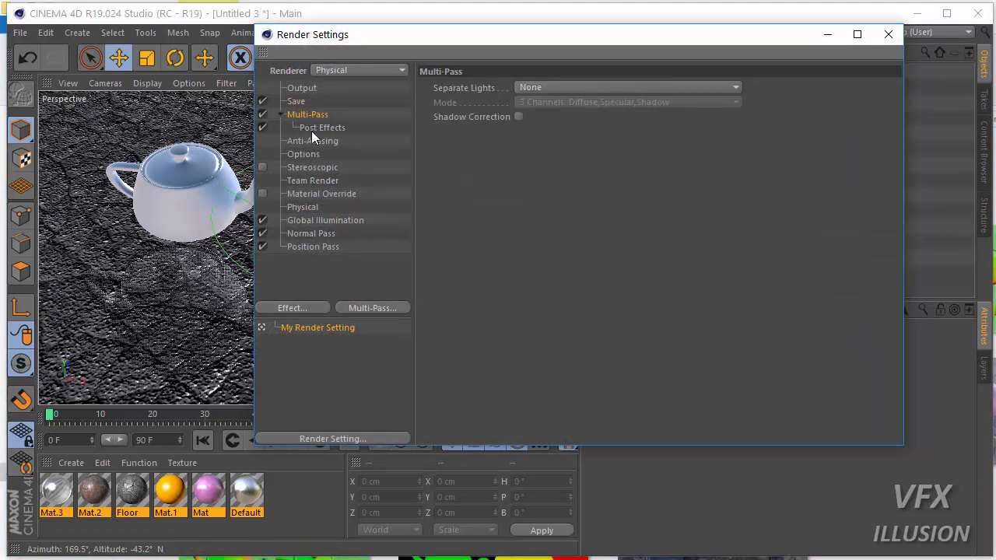
{"action": "left_click", "coordinate": [296, 101]}
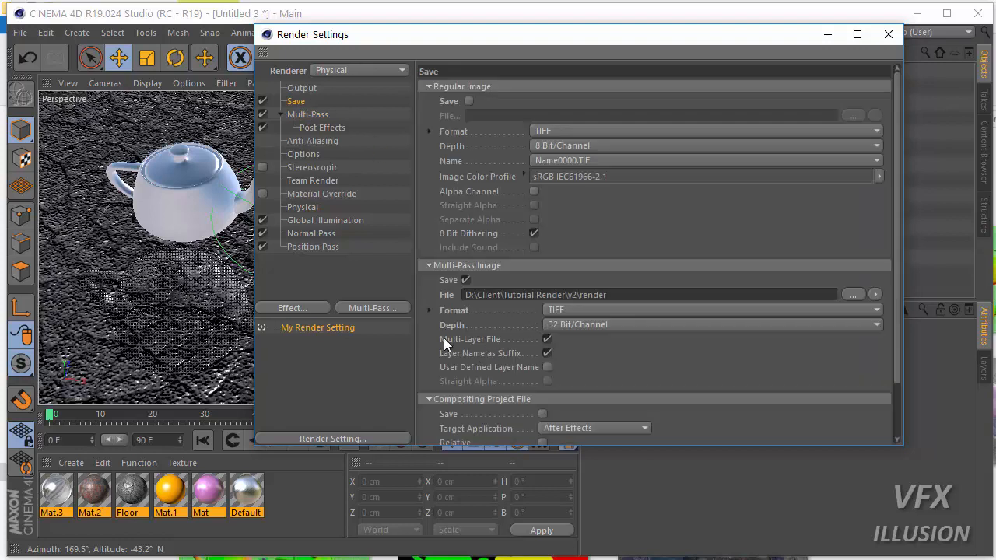
{"action": "mouse_move", "coordinate": [504, 346]}
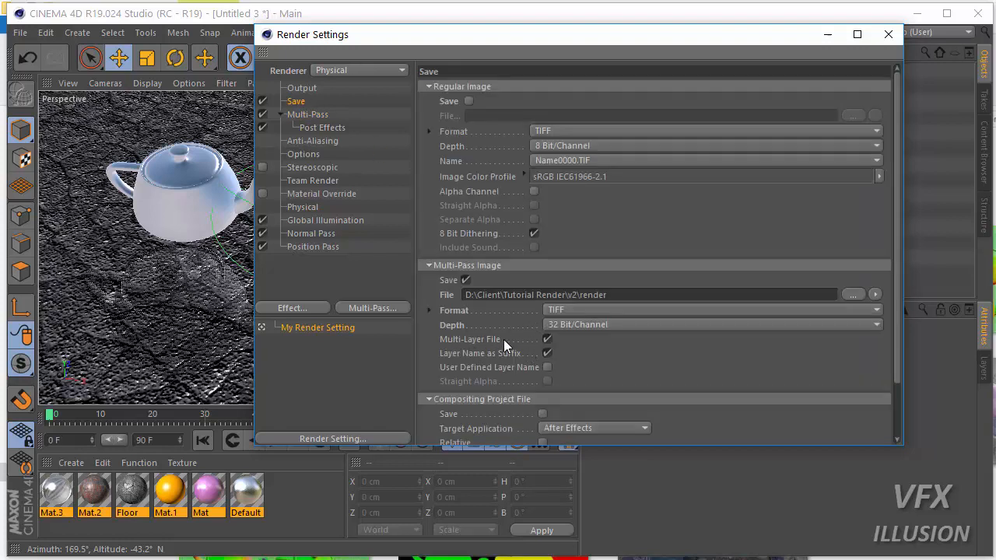
{"action": "mouse_move", "coordinate": [501, 349]}
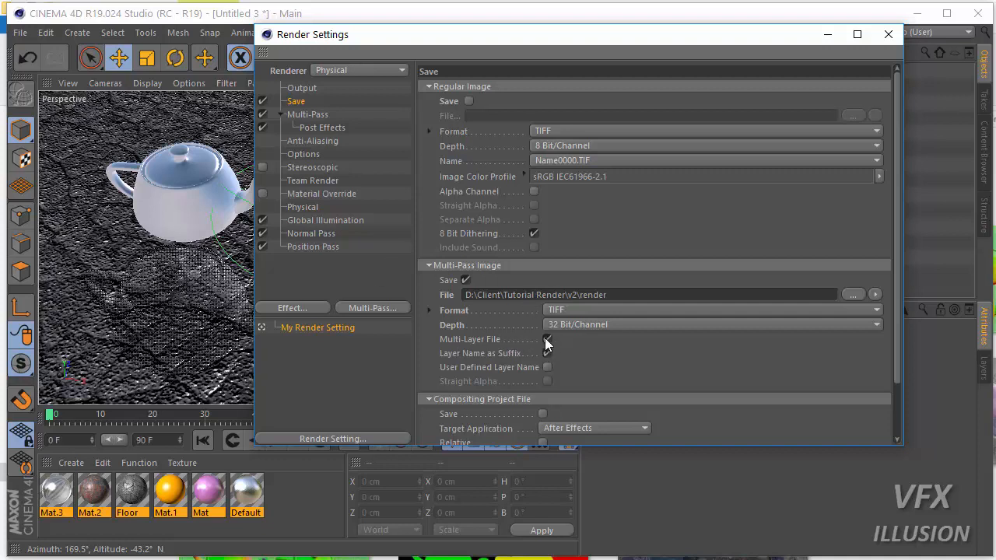
{"action": "left_click", "coordinate": [547, 340]}
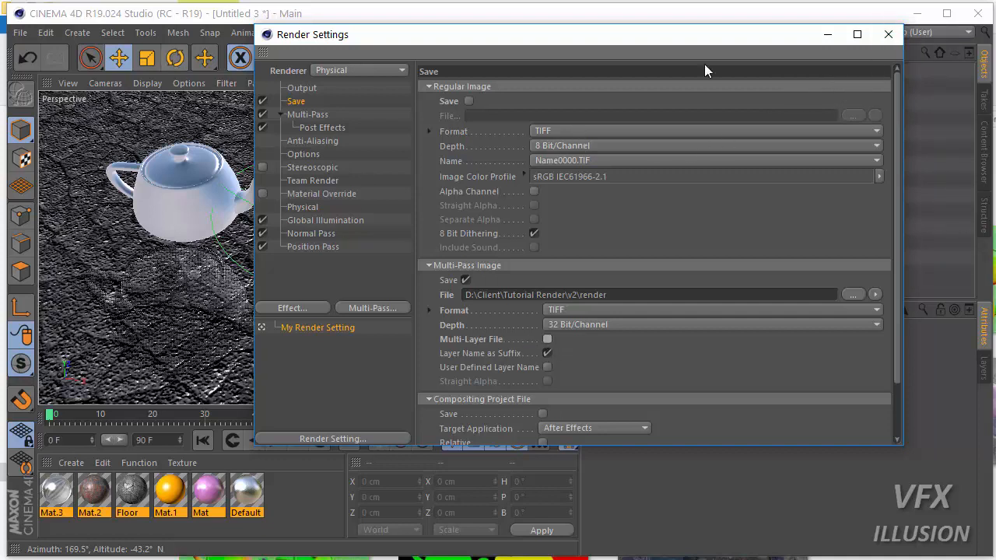
{"action": "left_click", "coordinate": [887, 34]}
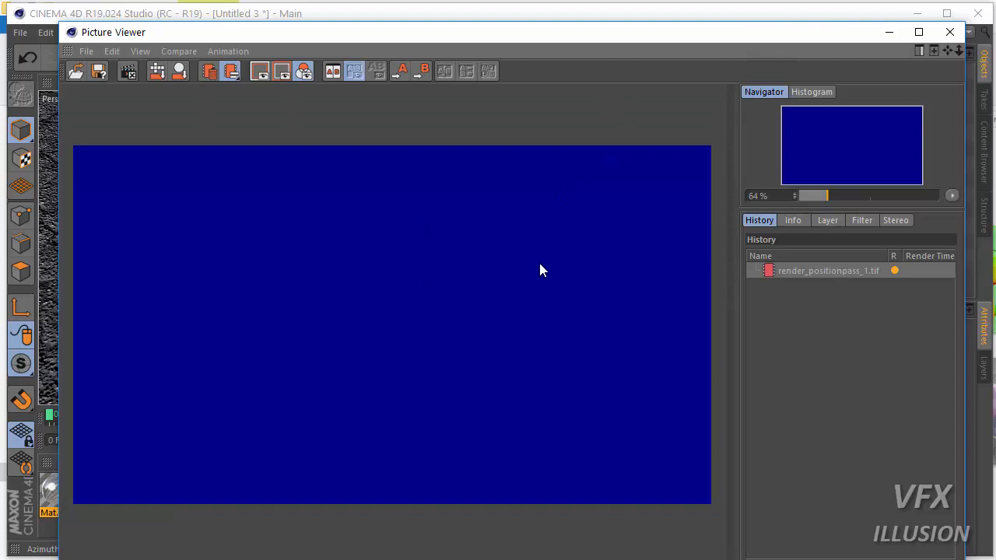
- Check the render's Info in Picture Viewer, then list its Position, Normal Pass and Background layers
{"action": "left_click", "coordinate": [792, 221]}
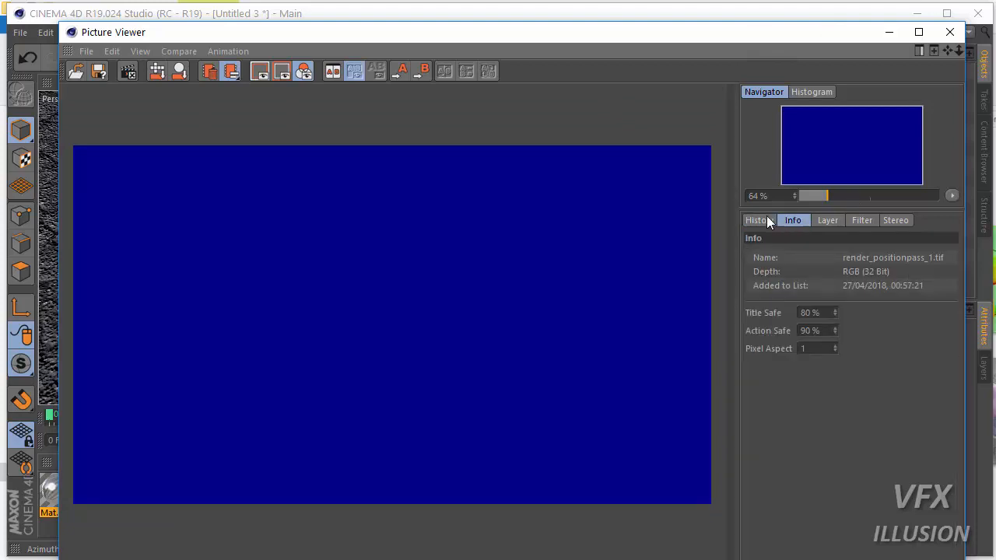
{"action": "left_click", "coordinate": [758, 220]}
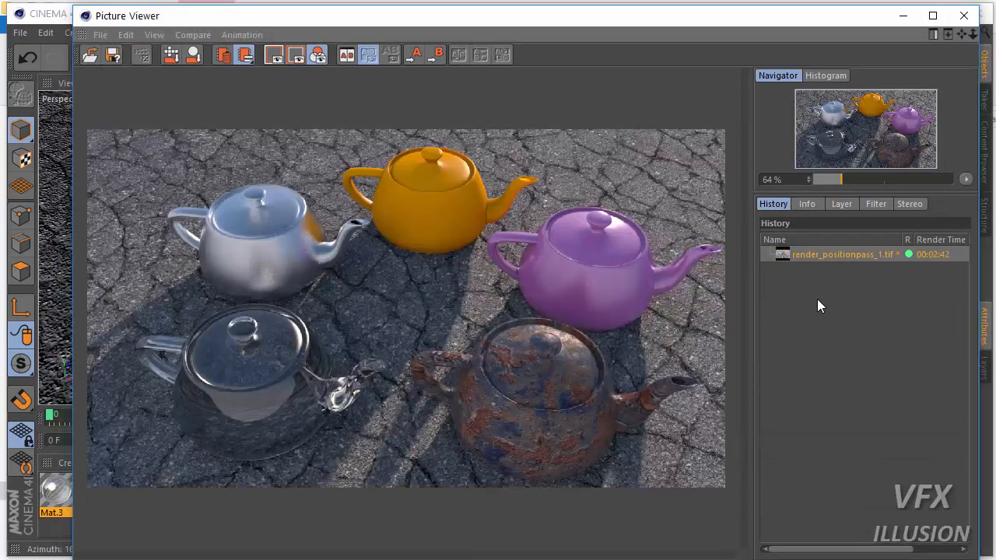
{"action": "mouse_move", "coordinate": [498, 59]}
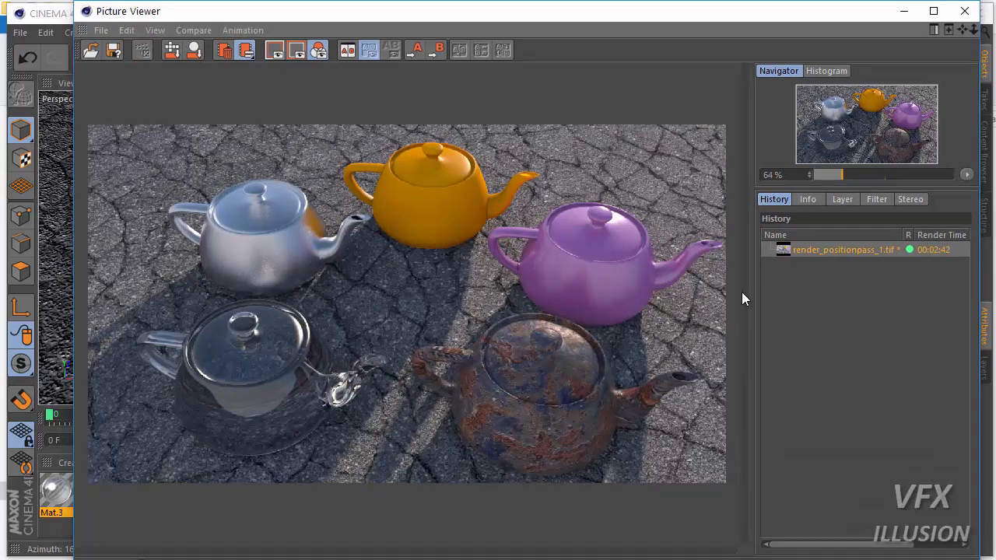
{"action": "left_click", "coordinate": [842, 199]}
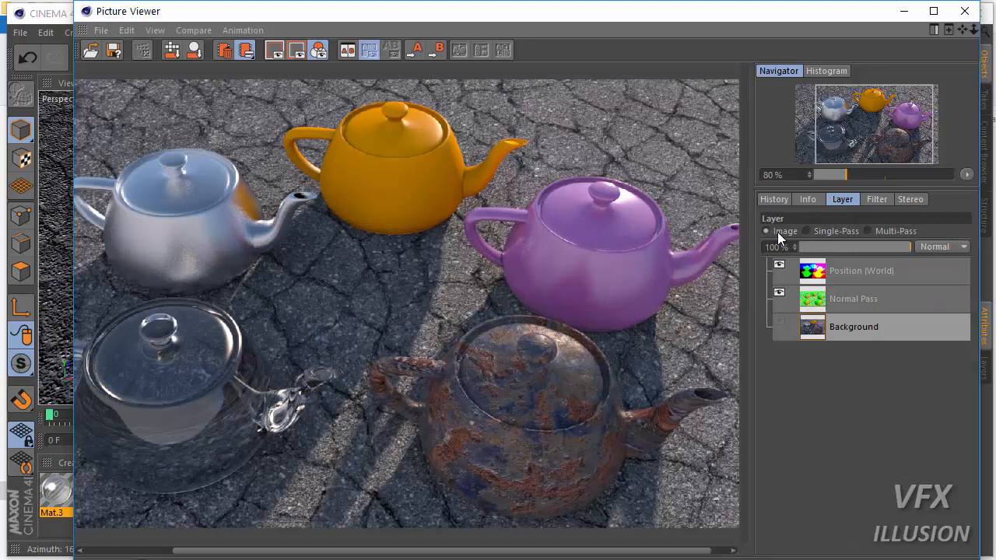
- View the Position (World) and Normal passes individually in Single-Pass mode
{"action": "left_click", "coordinate": [806, 231]}
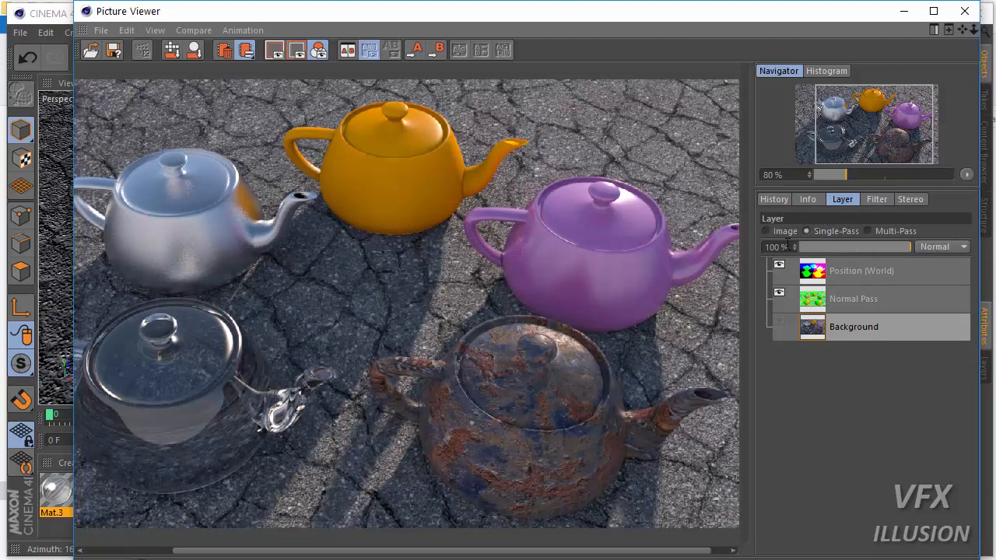
{"action": "left_click", "coordinate": [779, 271]}
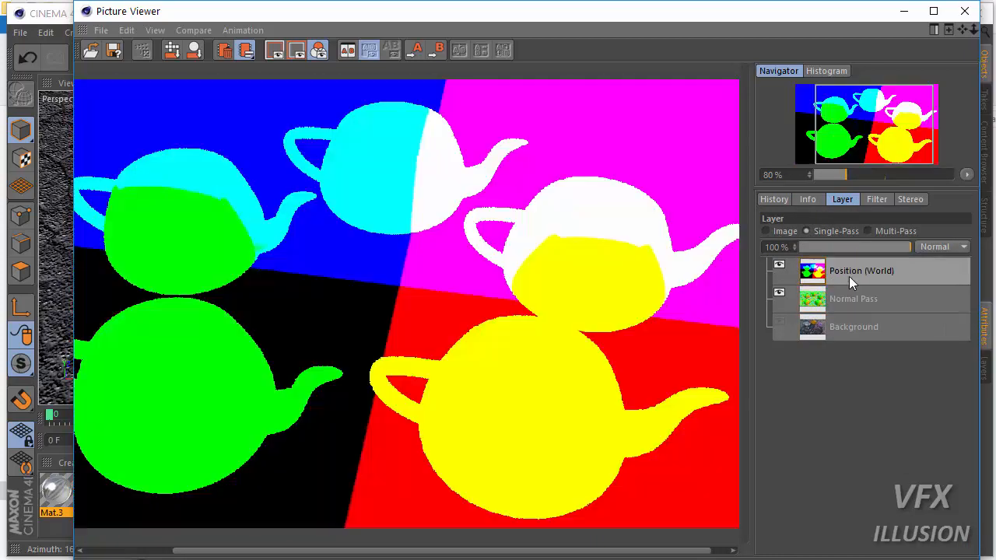
{"action": "scroll", "scroll_direction": "down", "scroll_amount": 3}
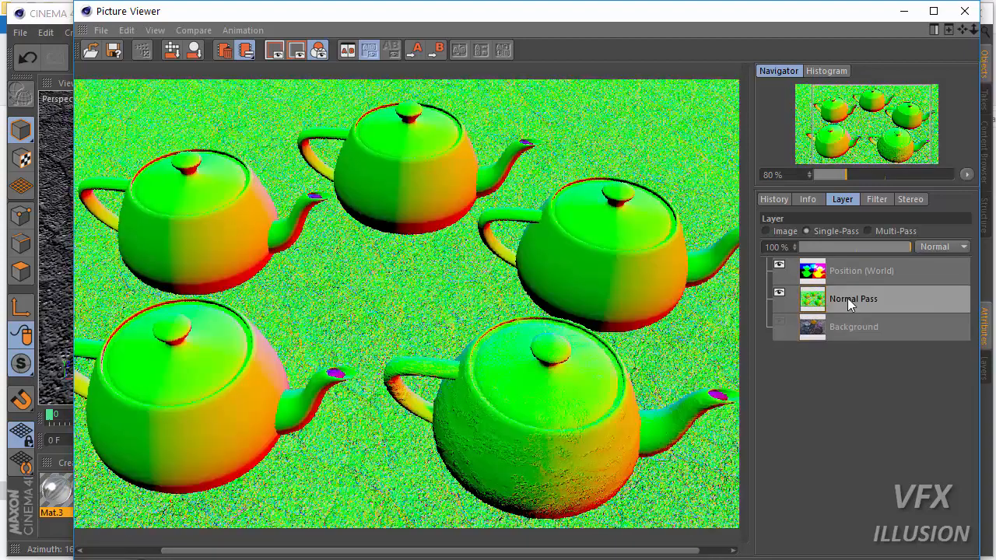
{"action": "left_click", "coordinate": [862, 270]}
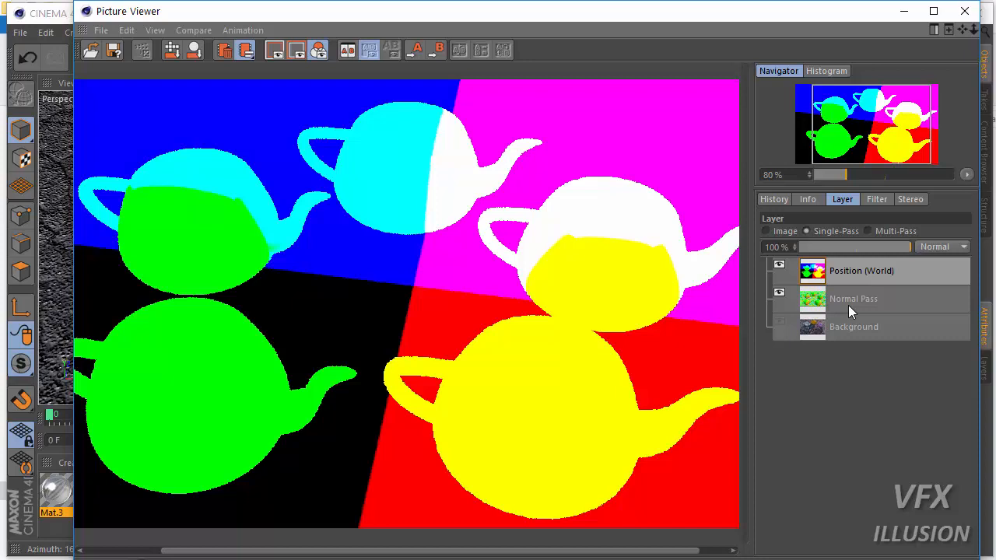
{"action": "mouse_move", "coordinate": [598, 208]}
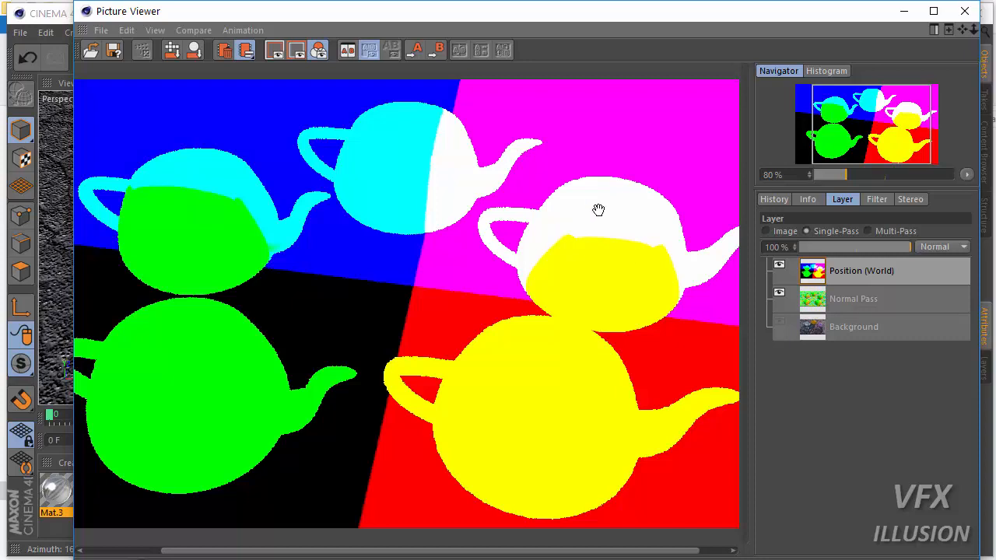
{"action": "mouse_move", "coordinate": [454, 168]}
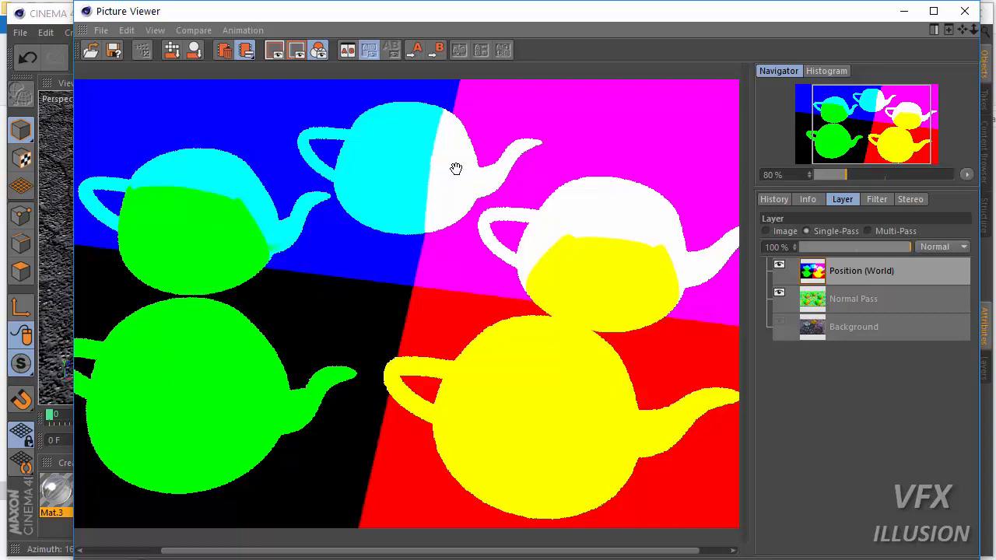
{"action": "mouse_move", "coordinate": [505, 149]}
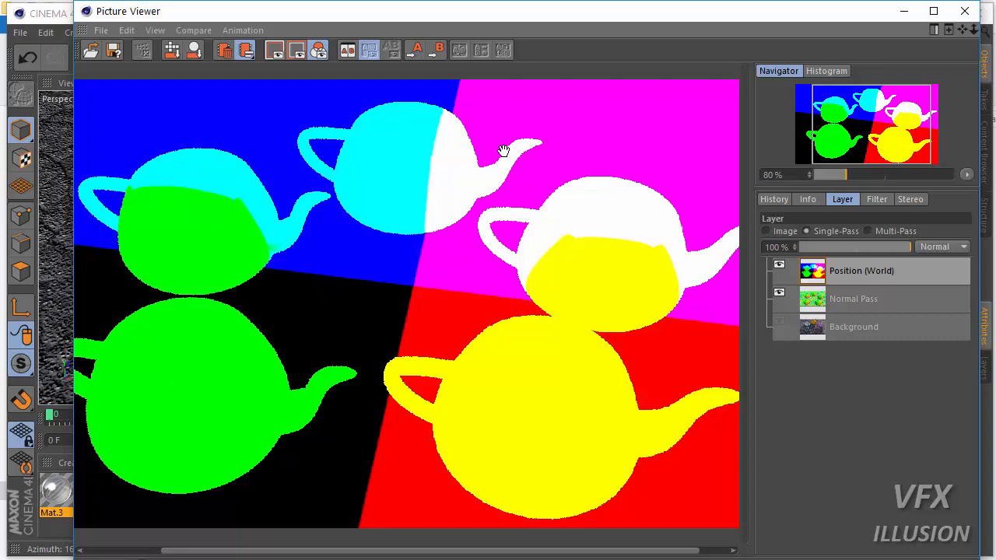
{"action": "left_click", "coordinate": [876, 199]}
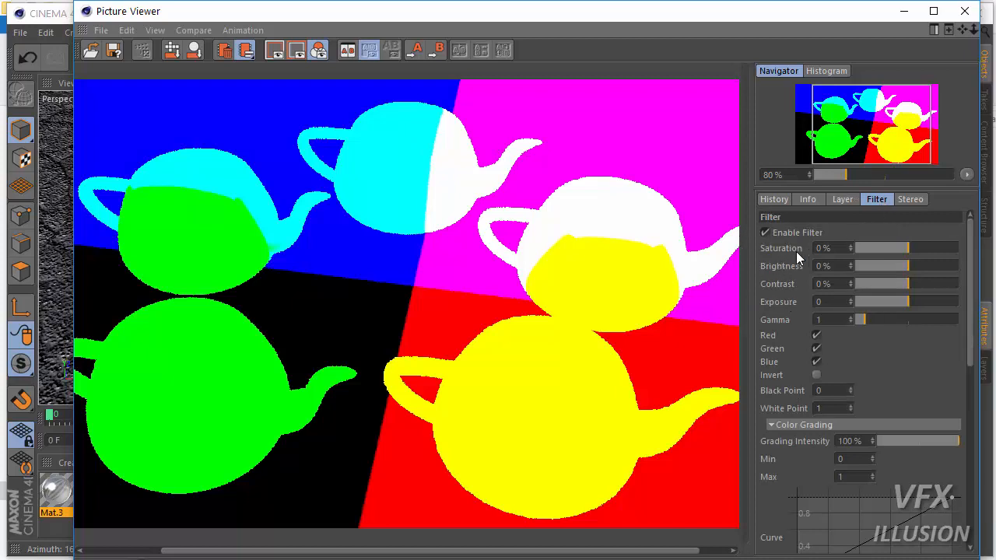
{"action": "mouse_move", "coordinate": [905, 270]}
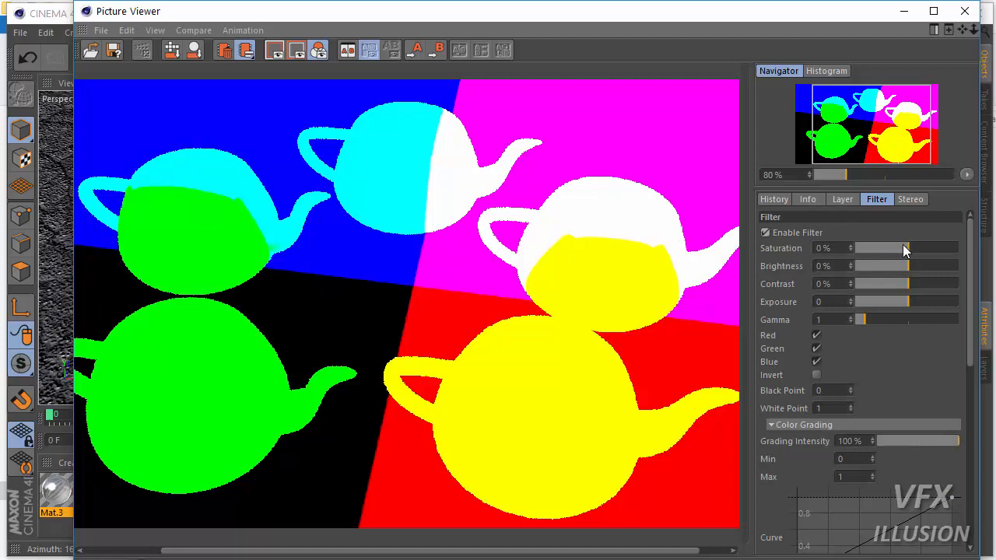
- Lower the Exposure and Contrast filter sliders on the pass and restore the red channel
{"action": "left_click_drag", "start_coordinate": [884, 302], "coordinate": [879, 306]}
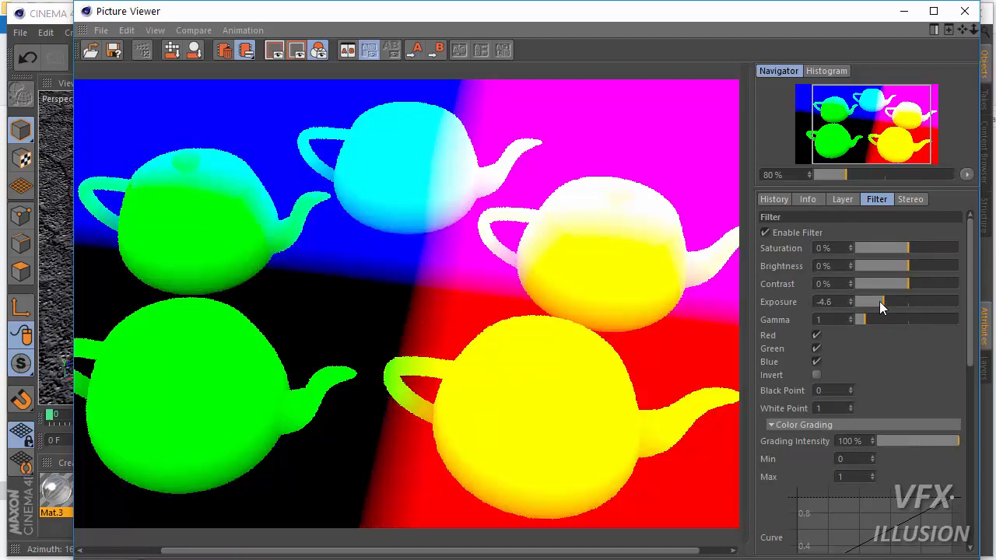
{"action": "left_click_drag", "start_coordinate": [884, 302], "coordinate": [862, 302]}
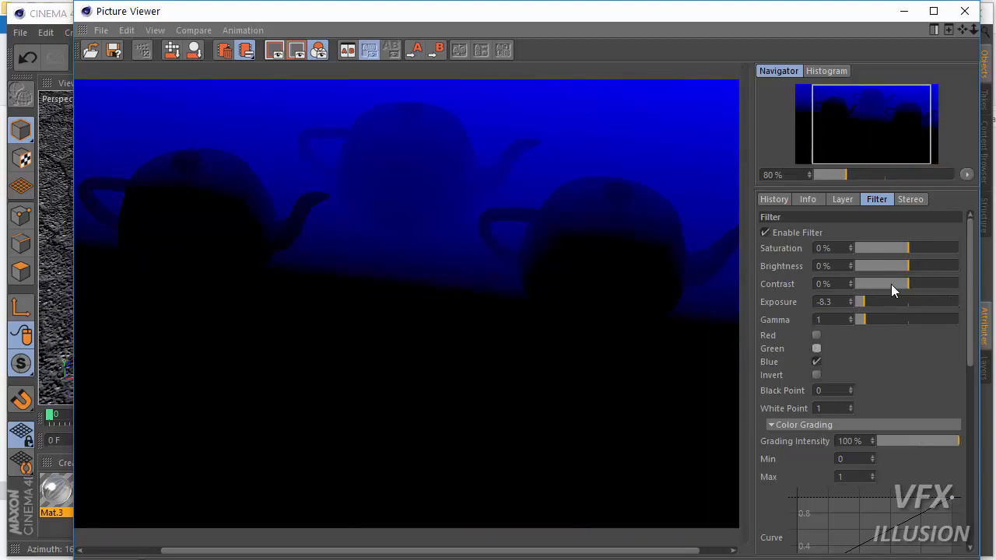
{"action": "left_click_drag", "start_coordinate": [905, 283], "coordinate": [874, 283]}
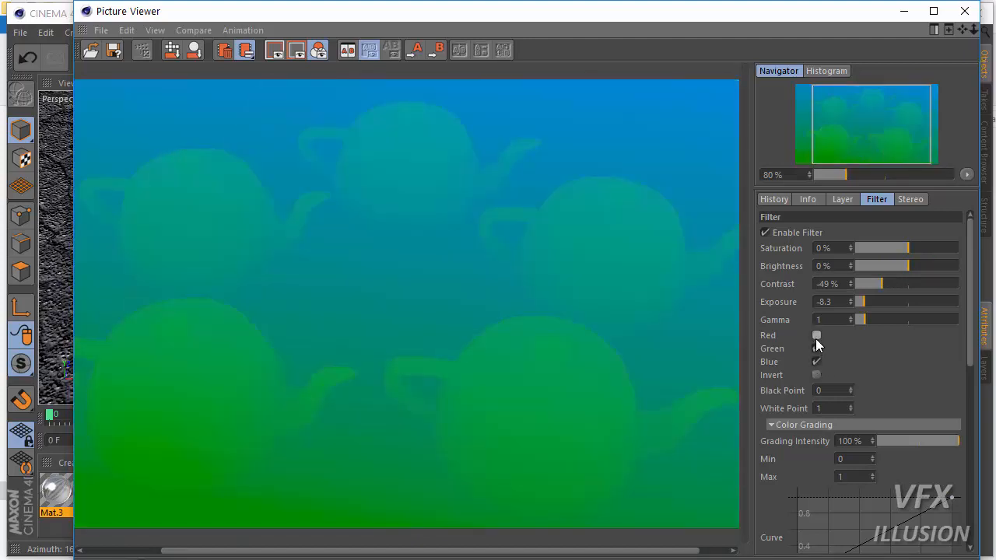
{"action": "left_click", "coordinate": [773, 199]}
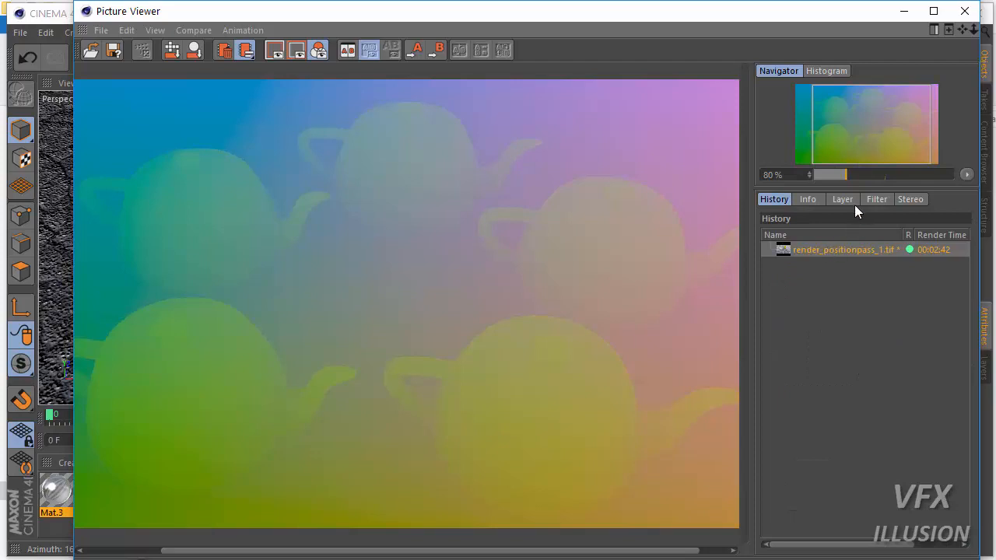
- Disable the filter and show the finished render's saved files in File Explorer
{"action": "left_click", "coordinate": [842, 199]}
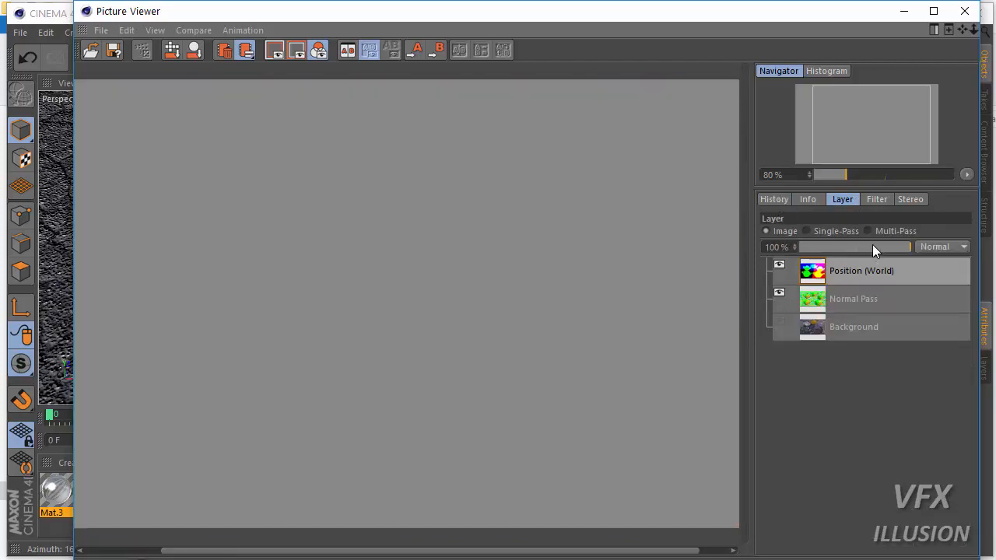
{"action": "left_click", "coordinate": [876, 200]}
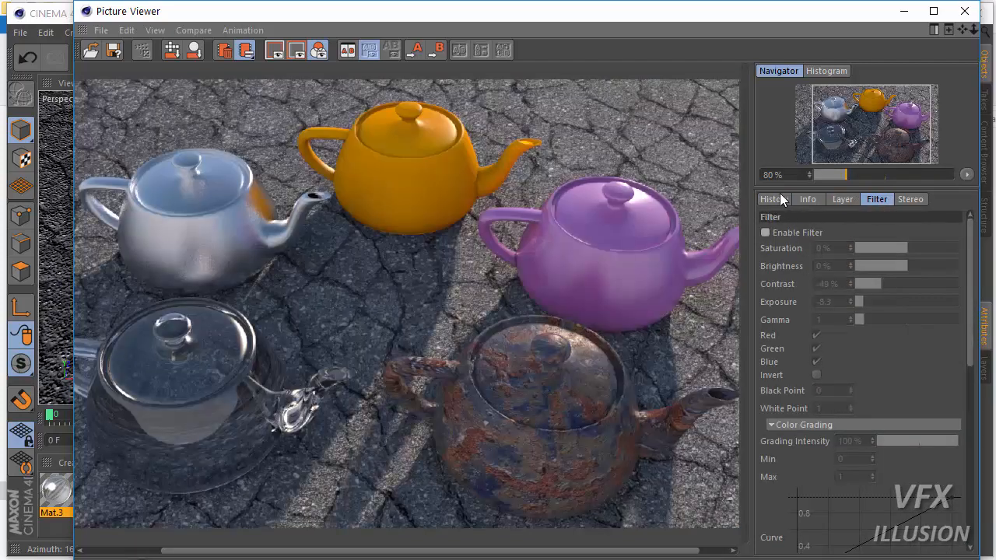
{"action": "right_click", "coordinate": [856, 249]}
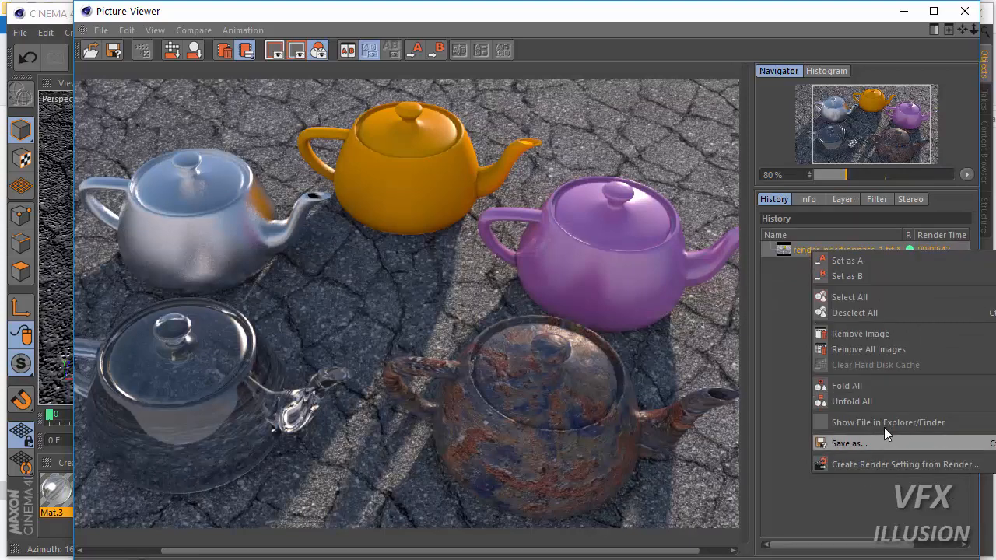
{"action": "left_click", "coordinate": [887, 422]}
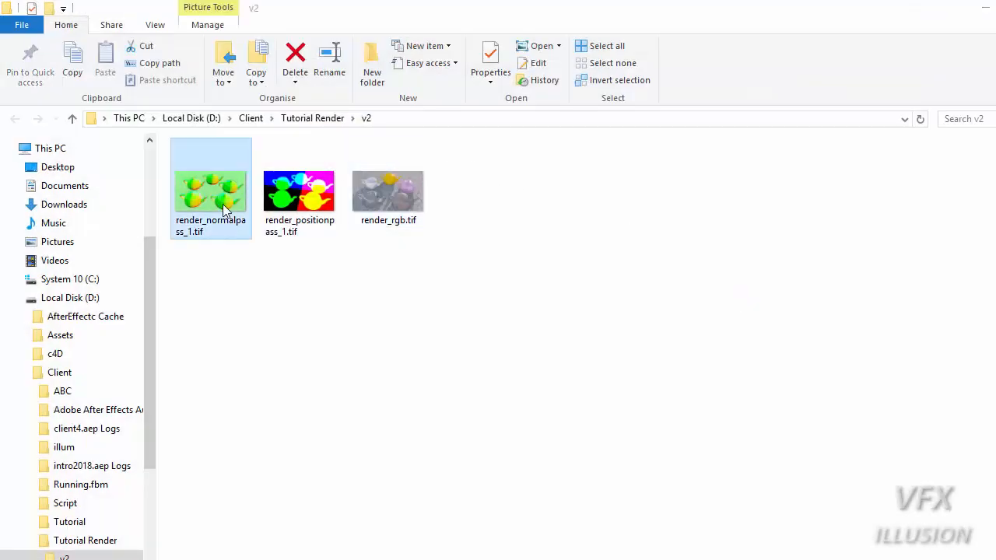
- View render_normalpass_1.tif, the position pass and render_rgb.tif in Windows Photo Viewer
{"action": "double_click", "coordinate": [210, 190]}
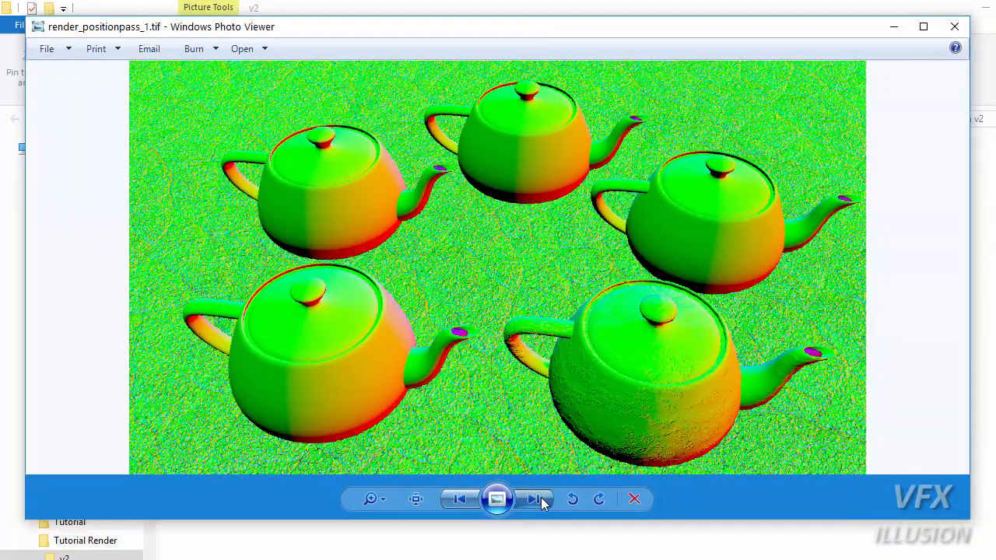
{"action": "left_click", "coordinate": [535, 498]}
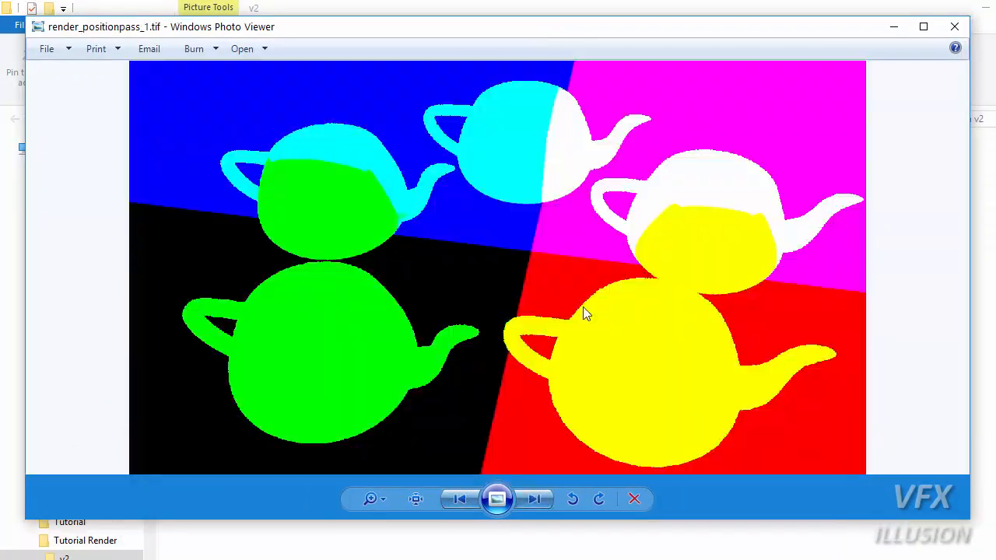
{"action": "left_click", "coordinate": [535, 498]}
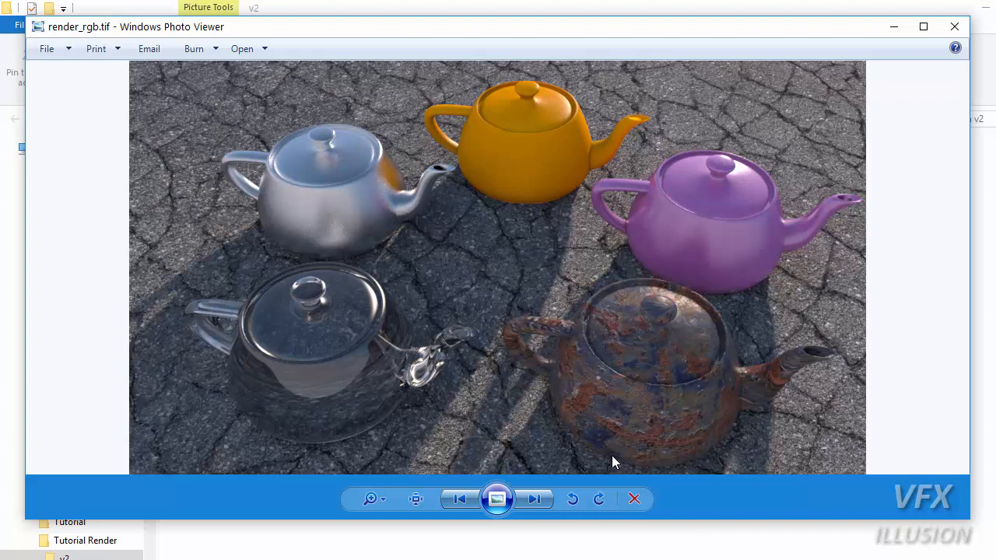
{"action": "mouse_move", "coordinate": [568, 389]}
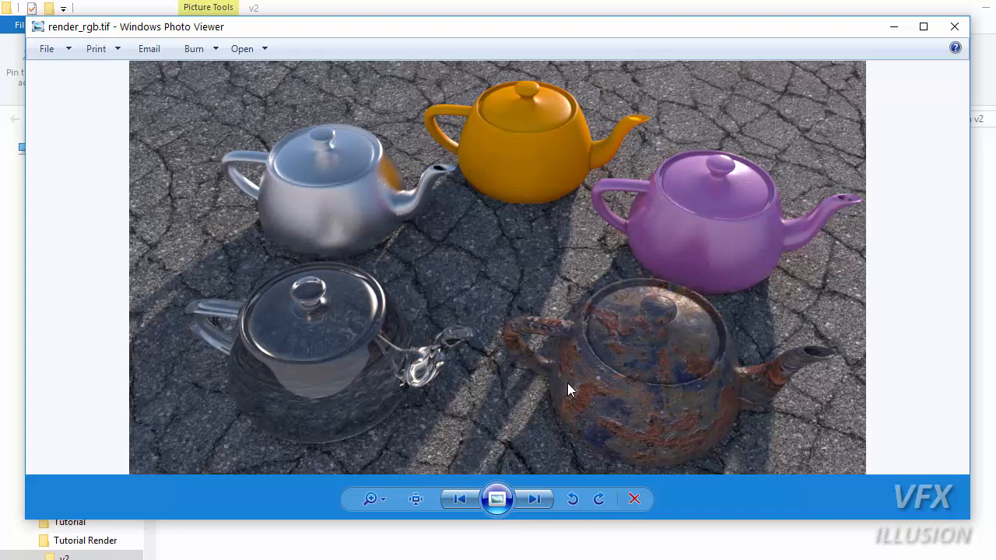